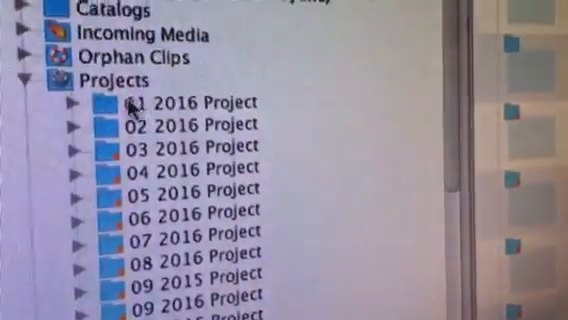
# - Select the first 2016 project folder under Projects and scroll to the 2015 folders
pyautogui.click(196, 104)
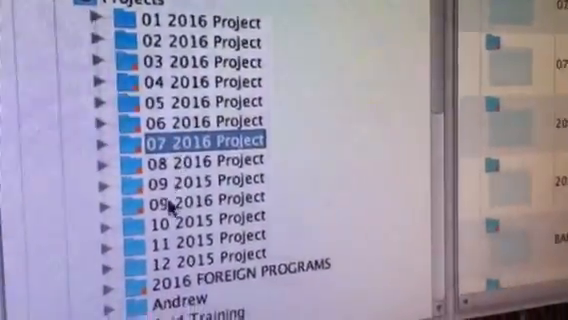
pyautogui.scroll(-3)
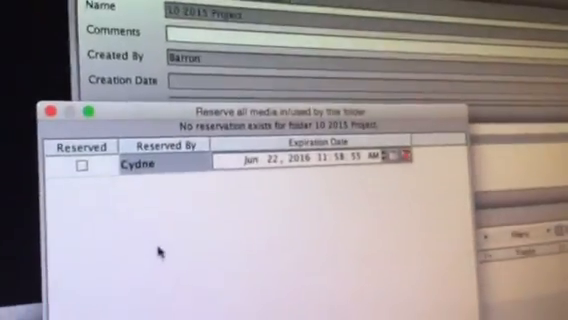
# - Mark the 10 2015 Project folder Reserved with expiration Jun 22, 2016
pyautogui.click(82, 118)
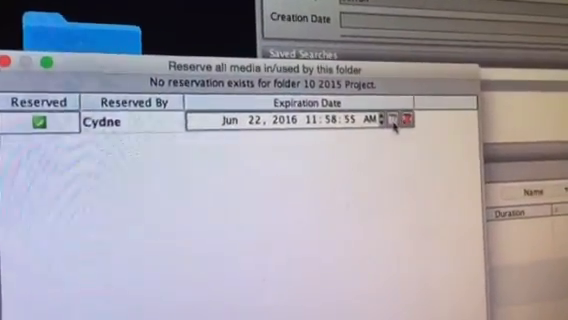
pyautogui.click(390, 124)
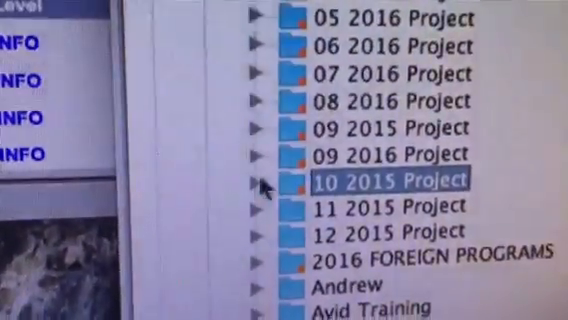
# - Scroll the Projects tree and open the 02 2016 Project folder
pyautogui.scroll(-3)
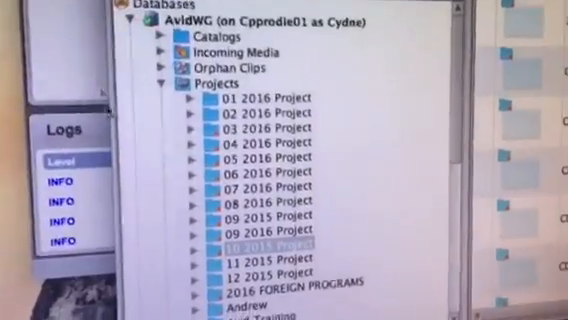
pyautogui.scroll(-3)
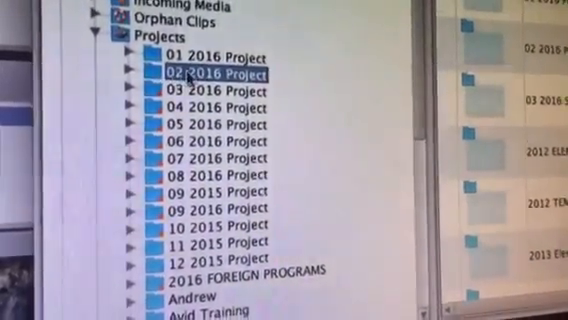
pyautogui.click(216, 92)
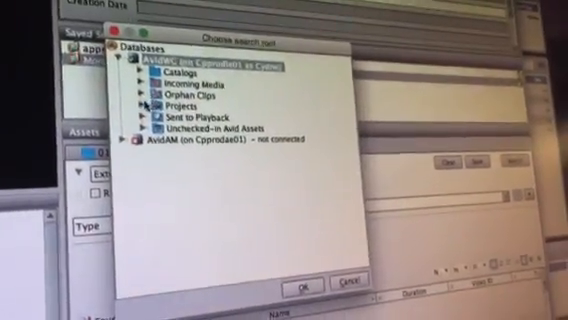
# - Expand Projects and choose 01 2016 Project as the search root
pyautogui.click(142, 106)
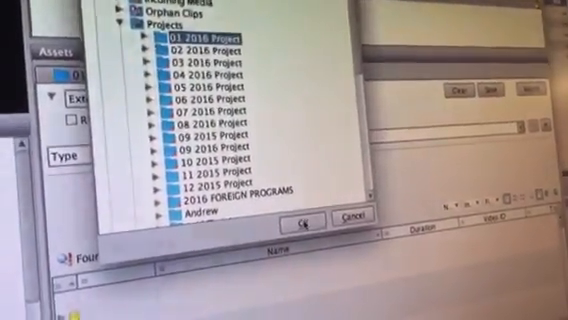
pyautogui.click(308, 216)
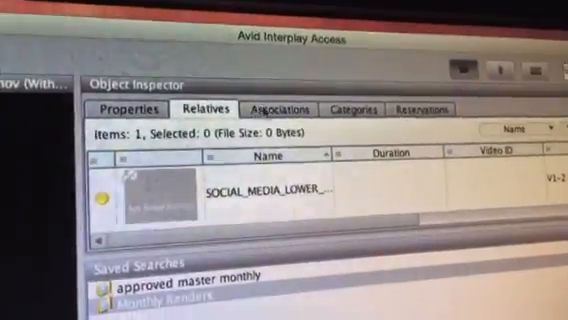
# - View the SOCIAL_MEDIA_LOWER clip's related items in the Relatives tab
pyautogui.click(418, 118)
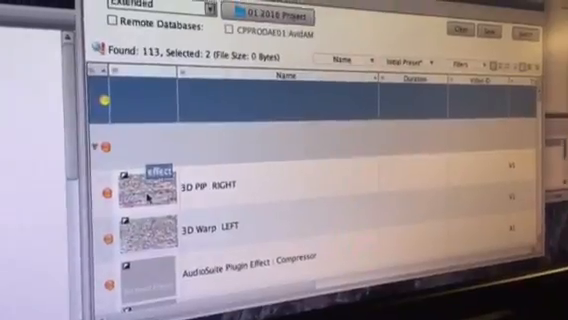
# - Select the project sequence in the results to inspect its media status
pyautogui.click(200, 190)
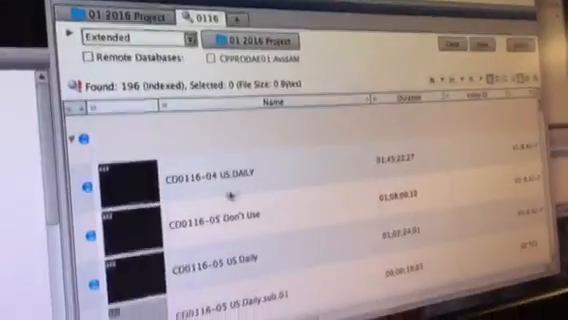
pyautogui.scroll(-3)
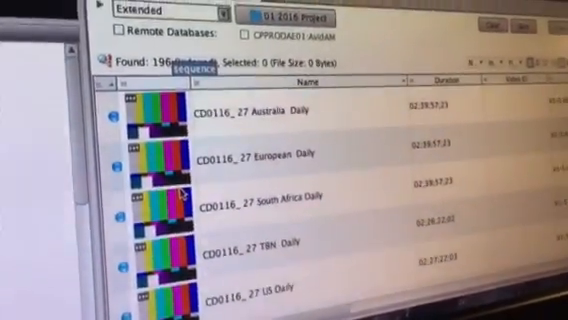
pyautogui.scroll(-3)
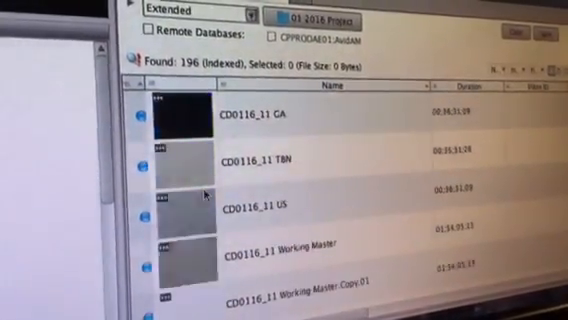
pyautogui.scroll(-3)
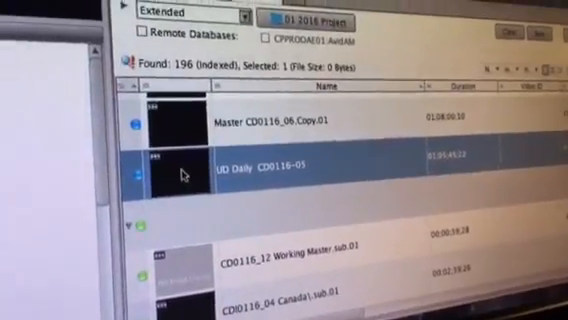
pyautogui.rightClick(180, 170)
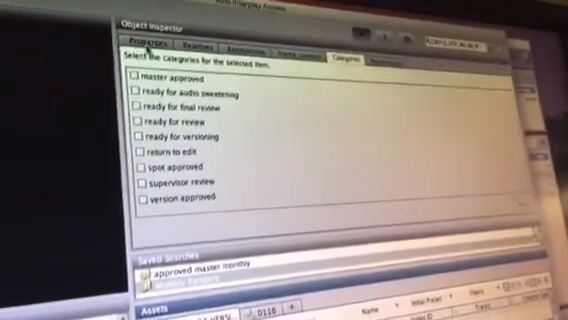
# - Review the CD0116-04 US Daily sequence's Relatives, Associations and Frame Locators in the Object Inspector
pyautogui.click(140, 42)
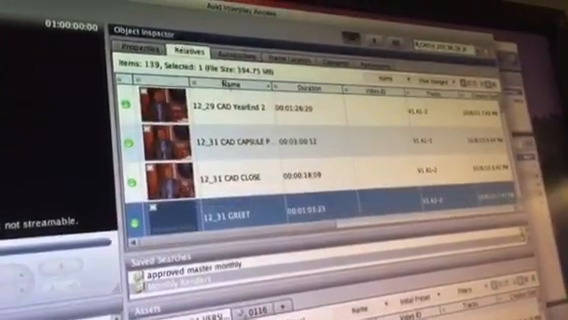
pyautogui.click(224, 48)
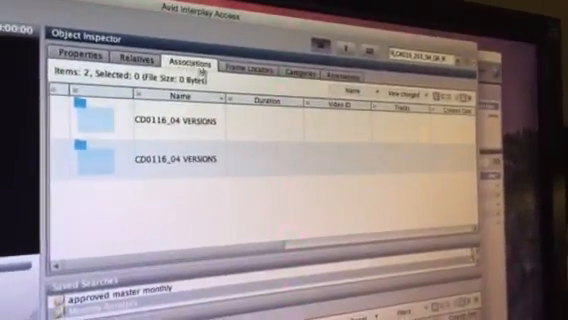
pyautogui.click(262, 76)
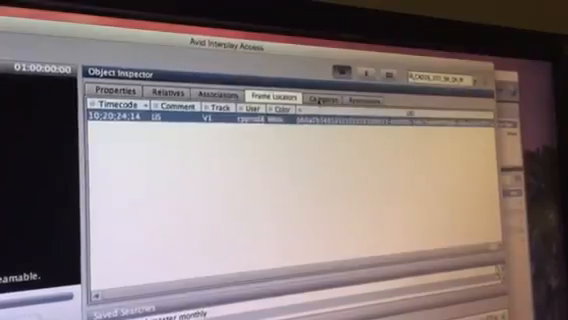
pyautogui.click(330, 94)
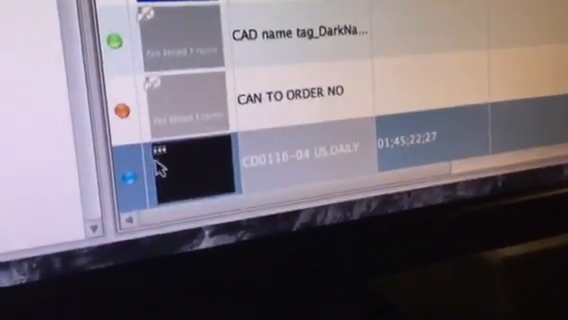
# - Send the sequence to the AvidAM archive database, keeping the Media Services status window launch checked
pyautogui.rightClick(160, 156)
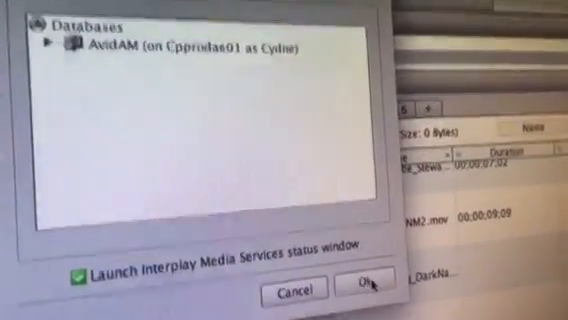
pyautogui.click(368, 288)
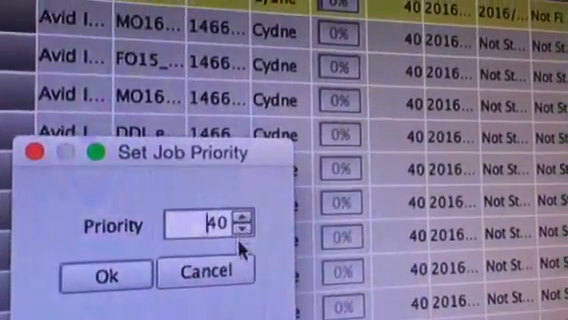
# - Apply priority 40 to the archive job and follow Cydne's queued jobs to 100% complete
pyautogui.click(250, 232)
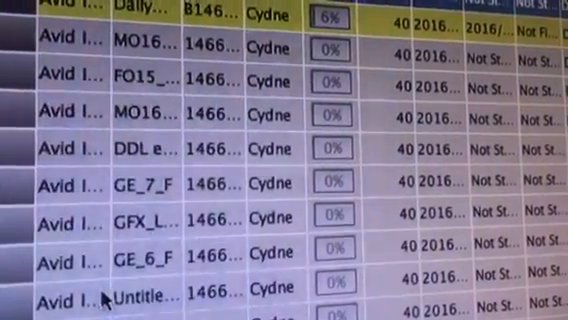
pyautogui.scroll(-3)
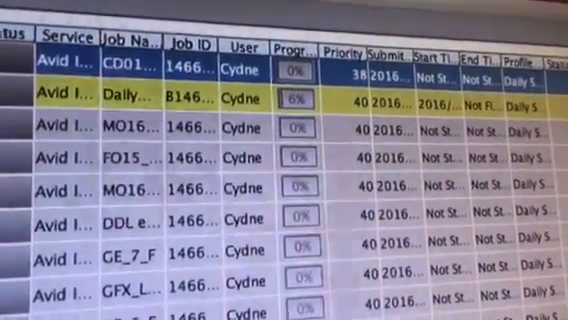
pyautogui.scroll(-3)
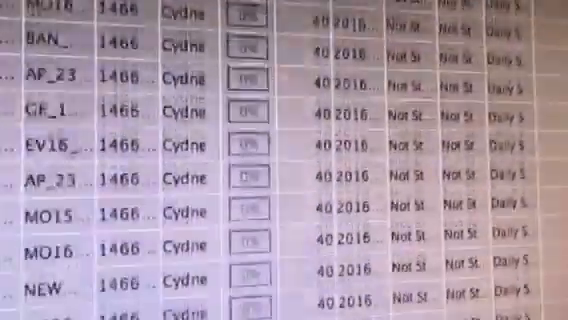
pyautogui.scroll(-3)
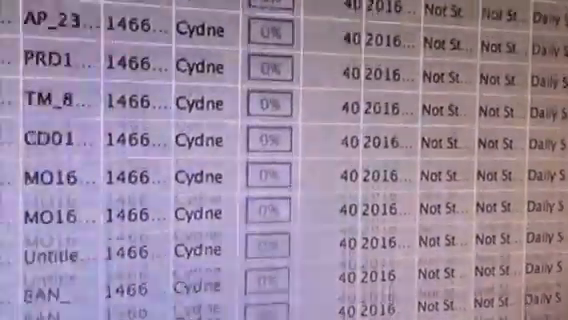
pyautogui.scroll(-3)
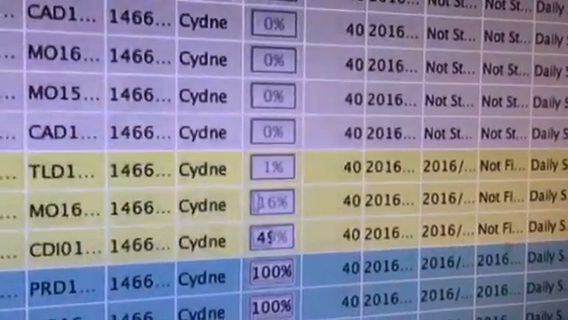
pyautogui.scroll(-3)
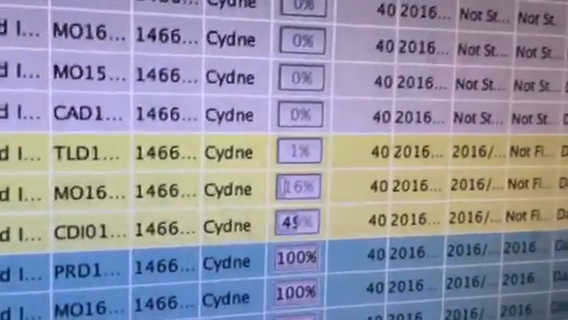
pyautogui.scroll(-3)
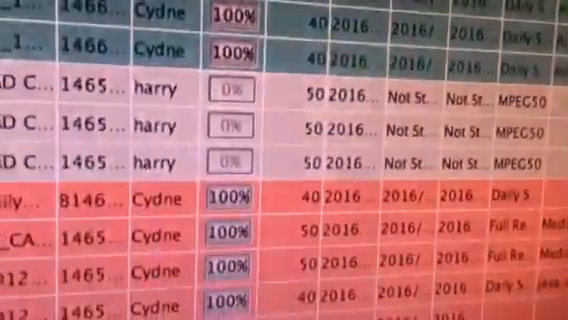
pyautogui.scroll(-3)
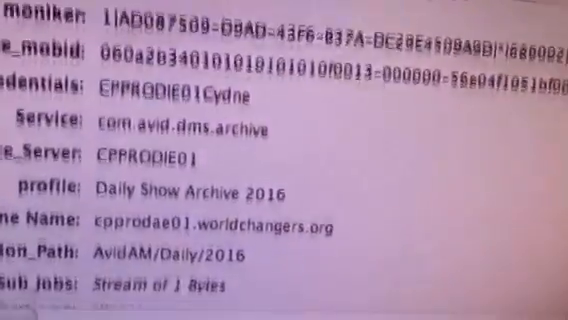
pyautogui.scroll(-3)
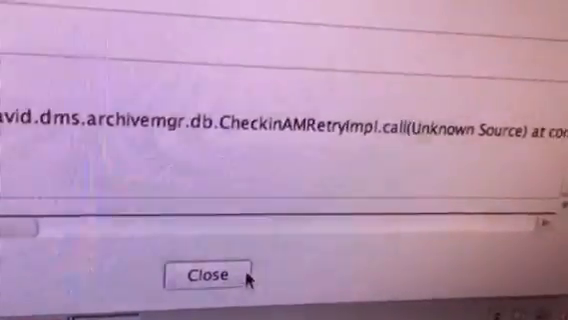
pyautogui.click(212, 276)
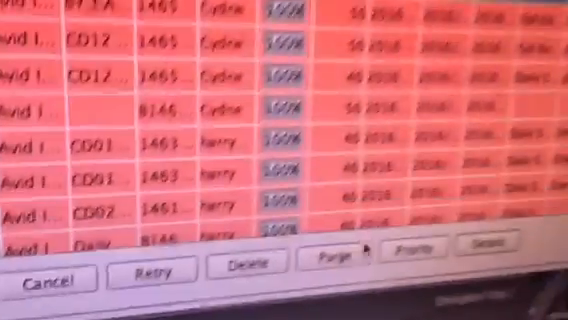